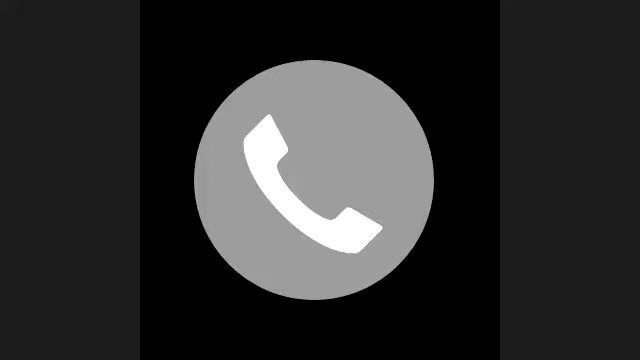
pyautogui.click(320, 180)
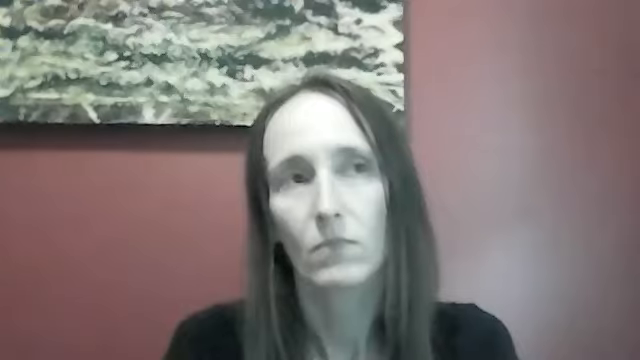